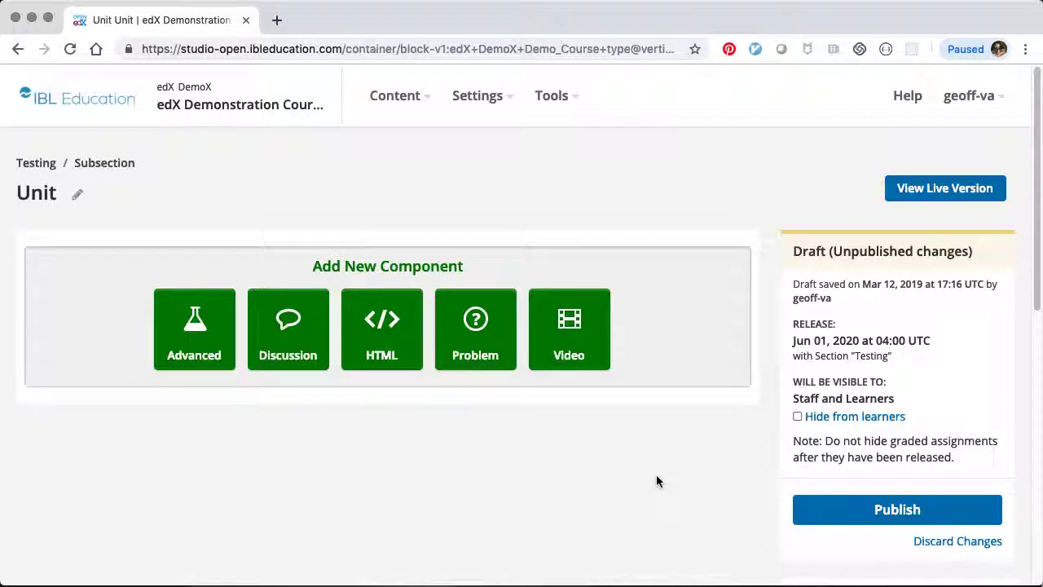
{"action": "mouse_move", "coordinate": [202, 369]}
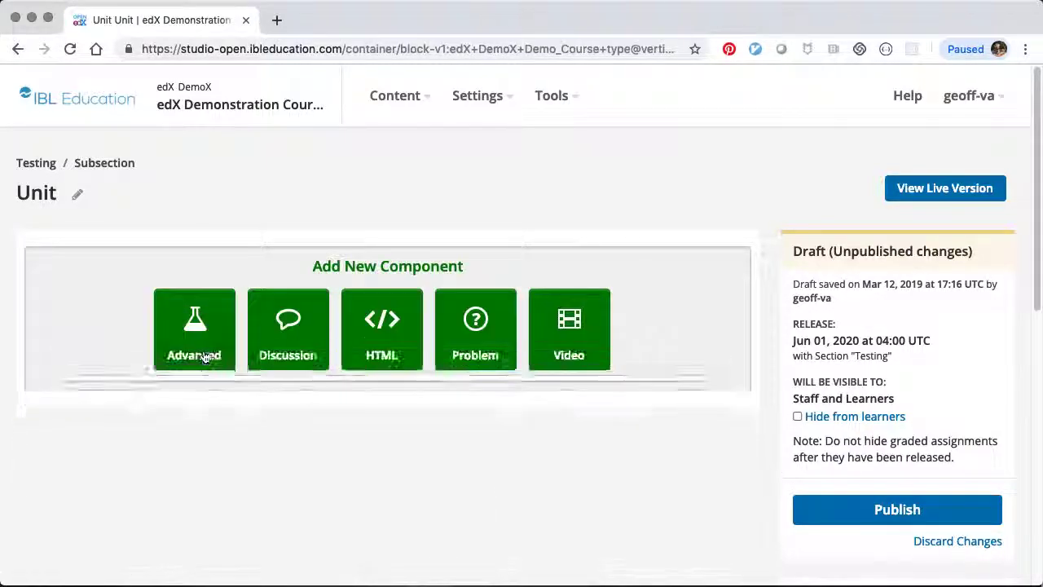
Step: Add an Advanced Colab XBlock component to the unit and open its settings editor
{"action": "left_click", "coordinate": [194, 329]}
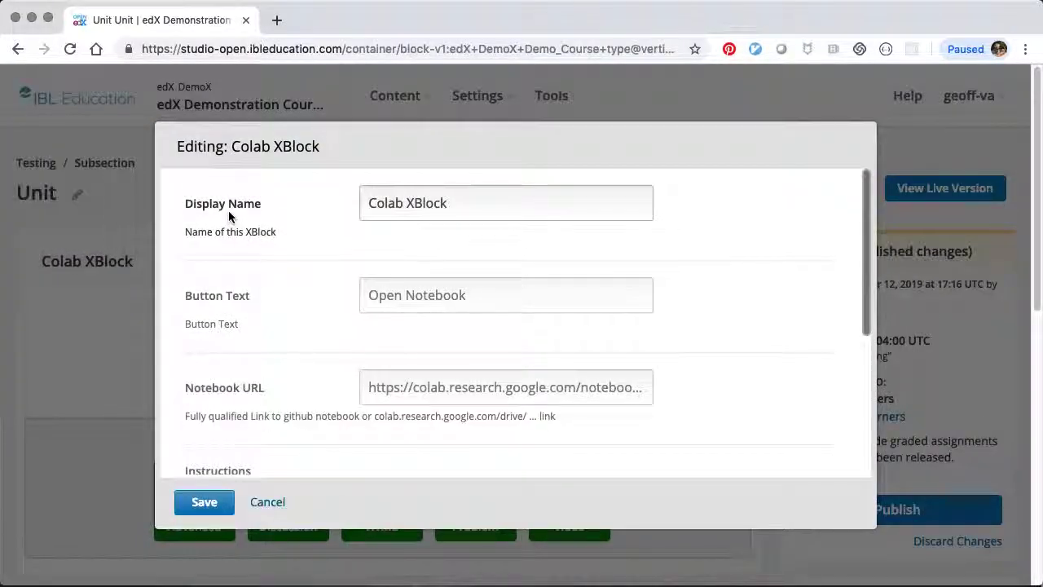
Step: Scroll the Colab XBlock editing dialog down to the Notebook URL setting
{"action": "scroll", "scroll_direction": "up", "scroll_amount": 3}
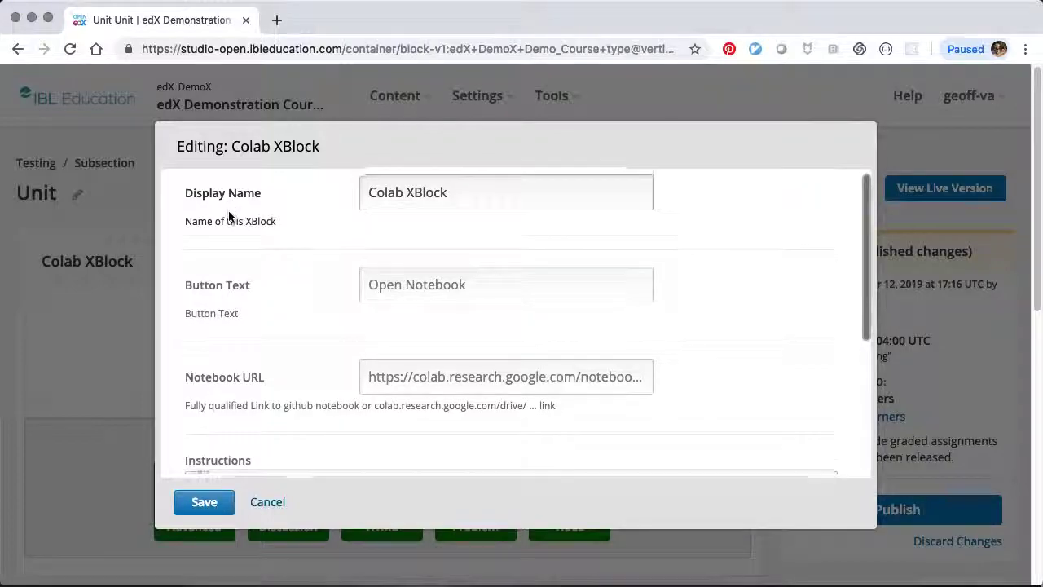
{"action": "scroll", "scroll_direction": "down", "scroll_amount": 3}
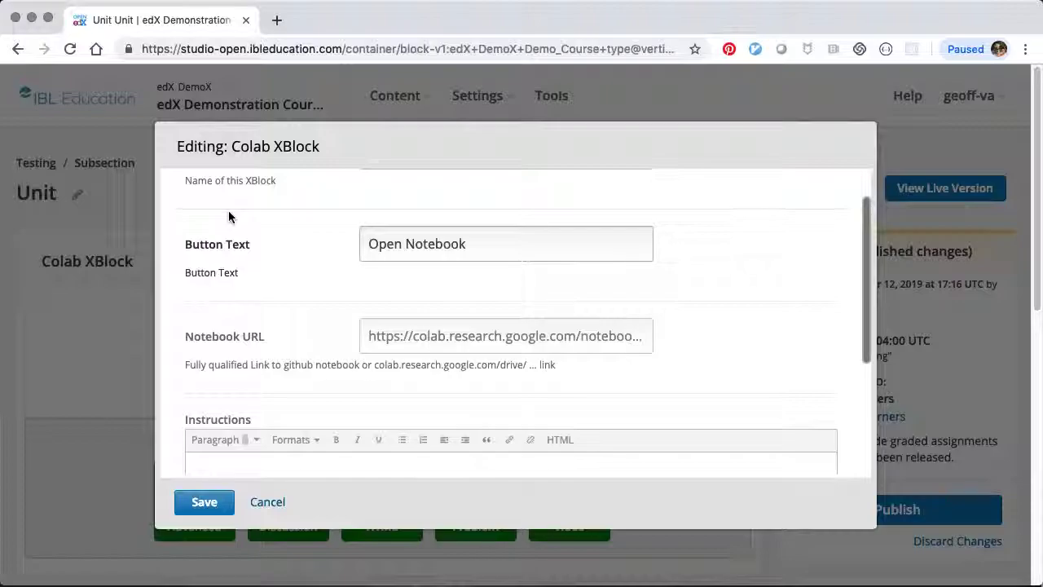
{"action": "scroll", "scroll_direction": "down", "scroll_amount": 3}
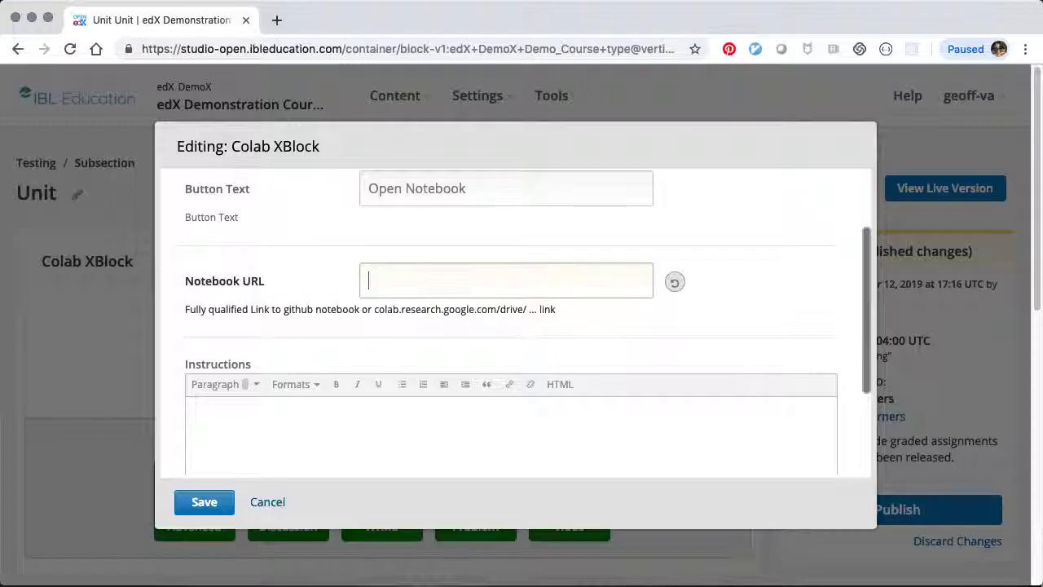
Step: Enter the googlecolab/colabtools GitHub notebook link as the Notebook URL
{"action": "type", "text": "https://github.com/googlecolab/colabtools/bl"}
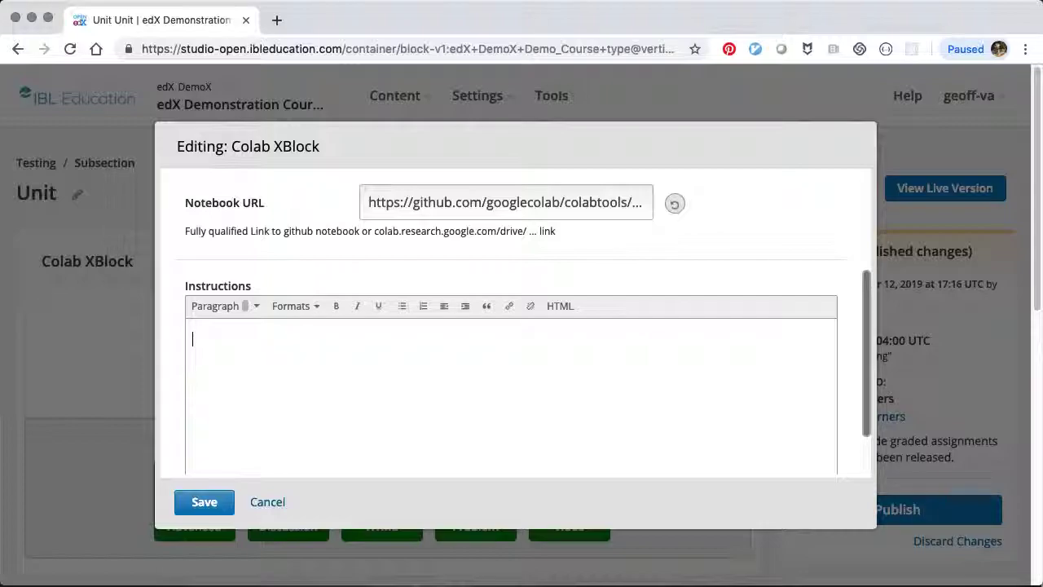
Step: Write a Header 1 'Instructions' and bullet 'Do this and do it right!', then save
{"action": "left_click", "coordinate": [220, 306]}
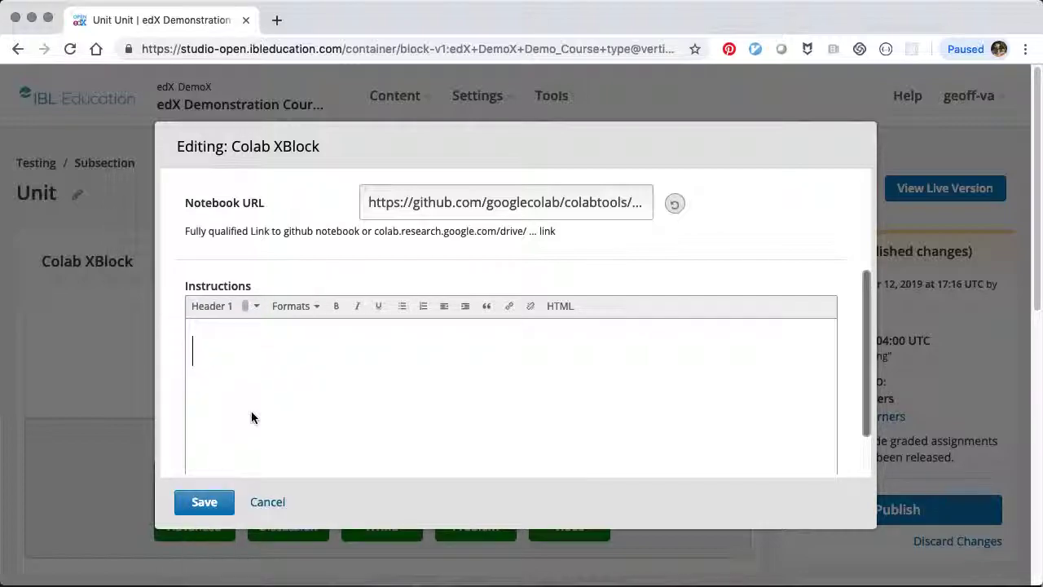
{"action": "type", "text": "Instructions"}
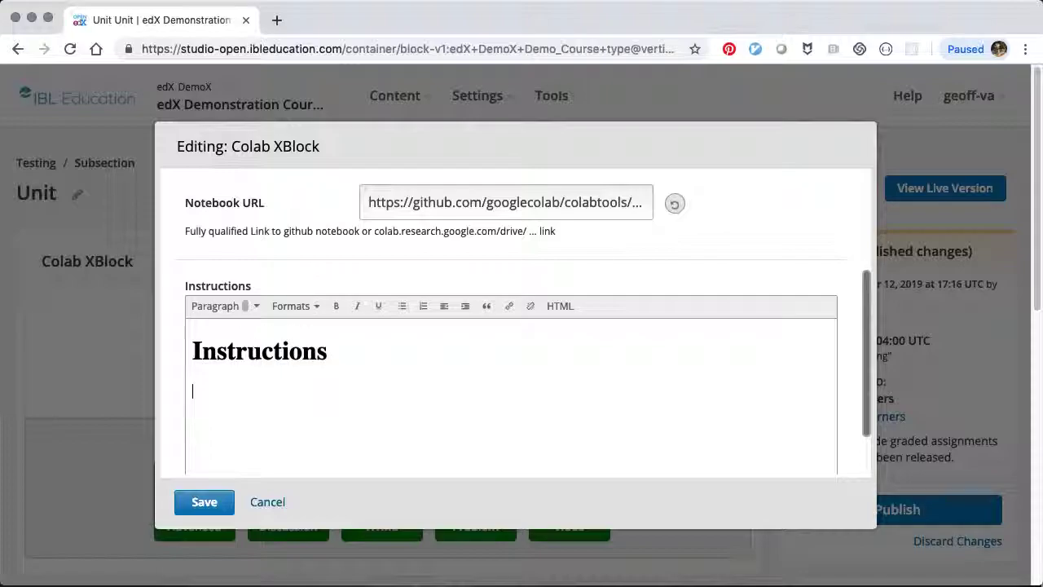
{"action": "left_click", "coordinate": [400, 305]}
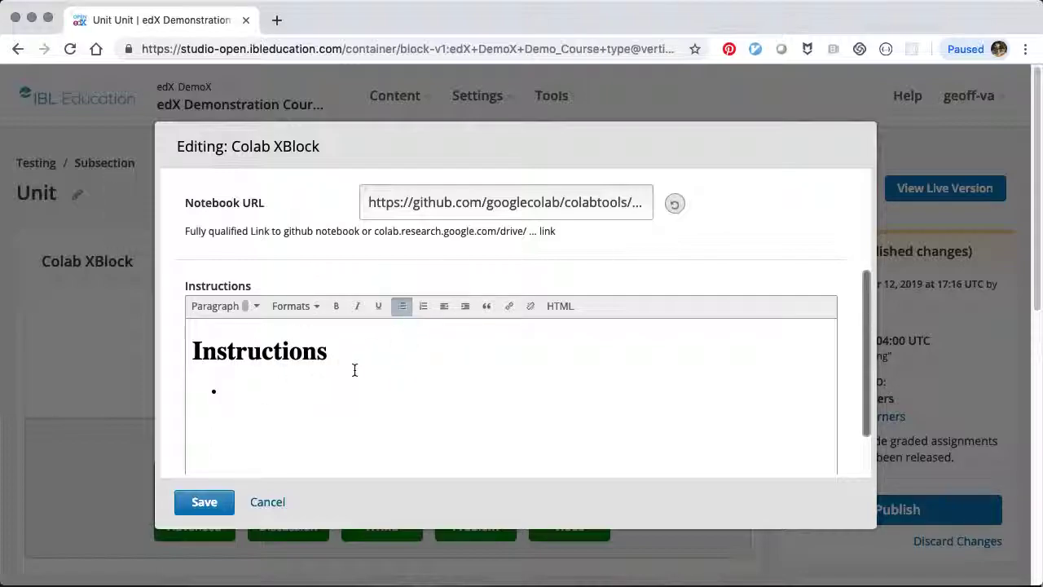
{"action": "type", "text": "Do this"}
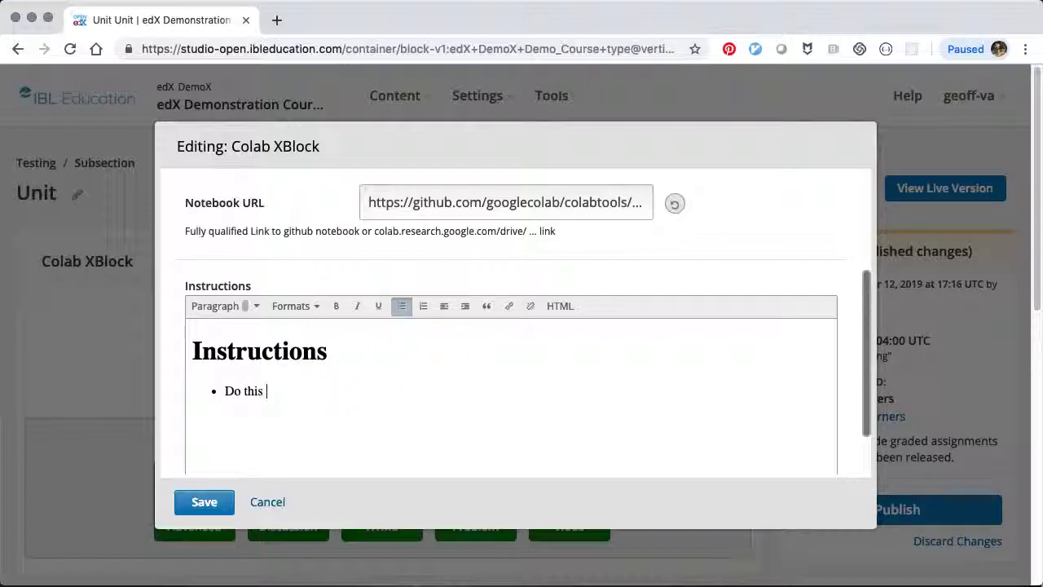
{"action": "type", "text": "and do it right!"}
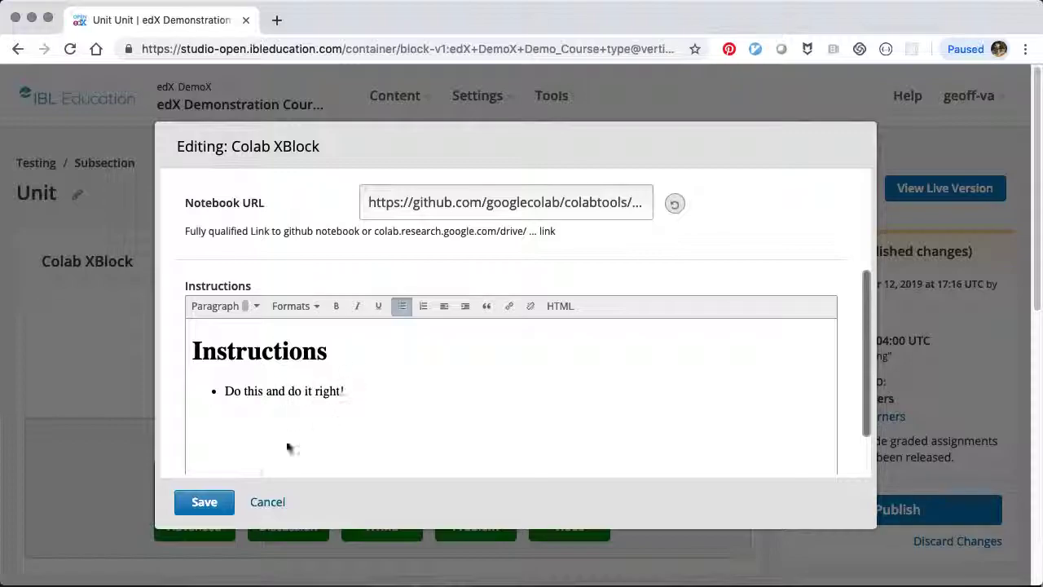
{"action": "left_click", "coordinate": [204, 501]}
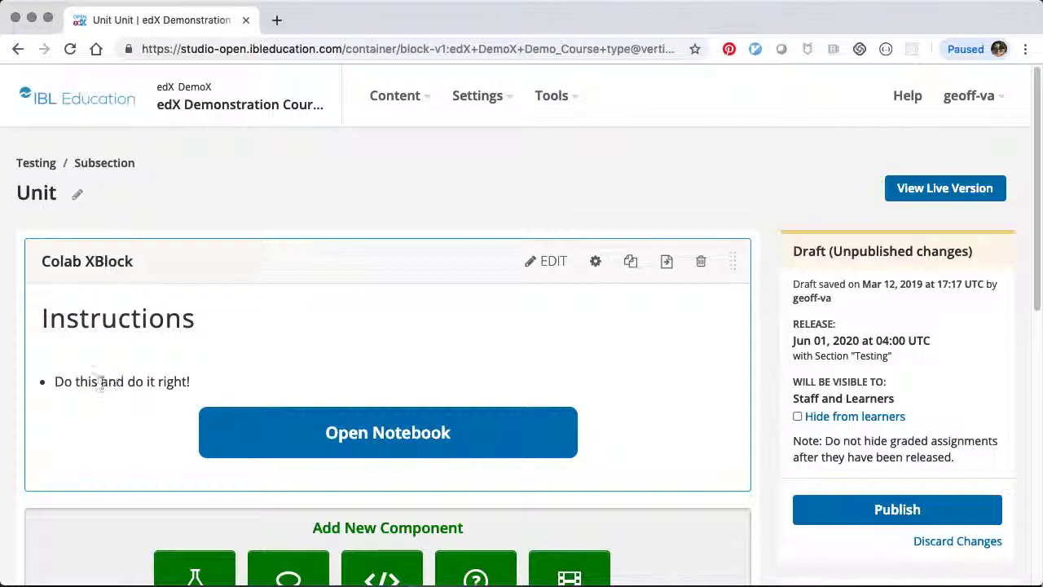
Step: Launch colab-github-demo.ipynb in a new Google Colab tab from Open Notebook
{"action": "left_click", "coordinate": [388, 431]}
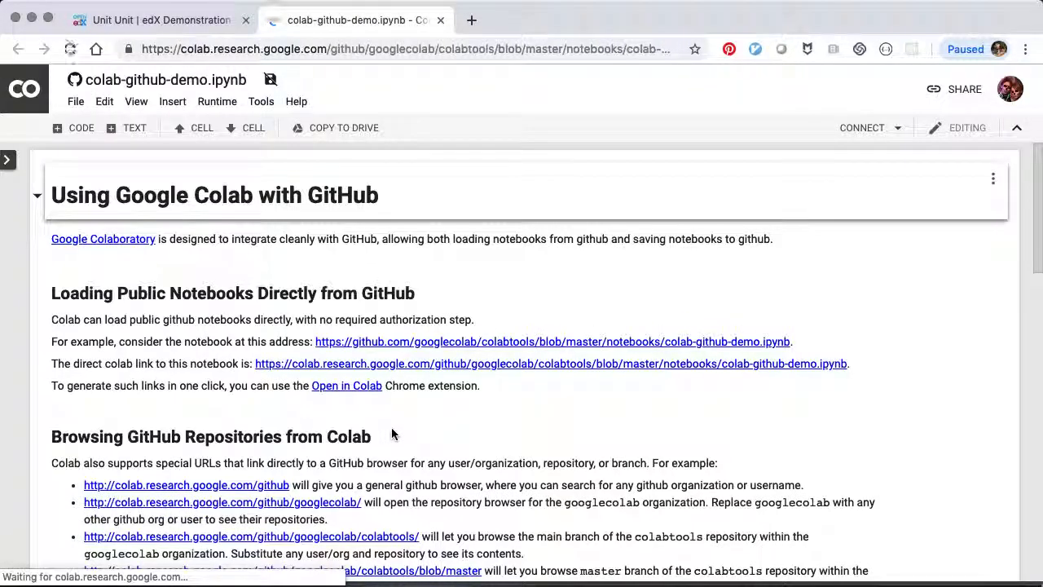